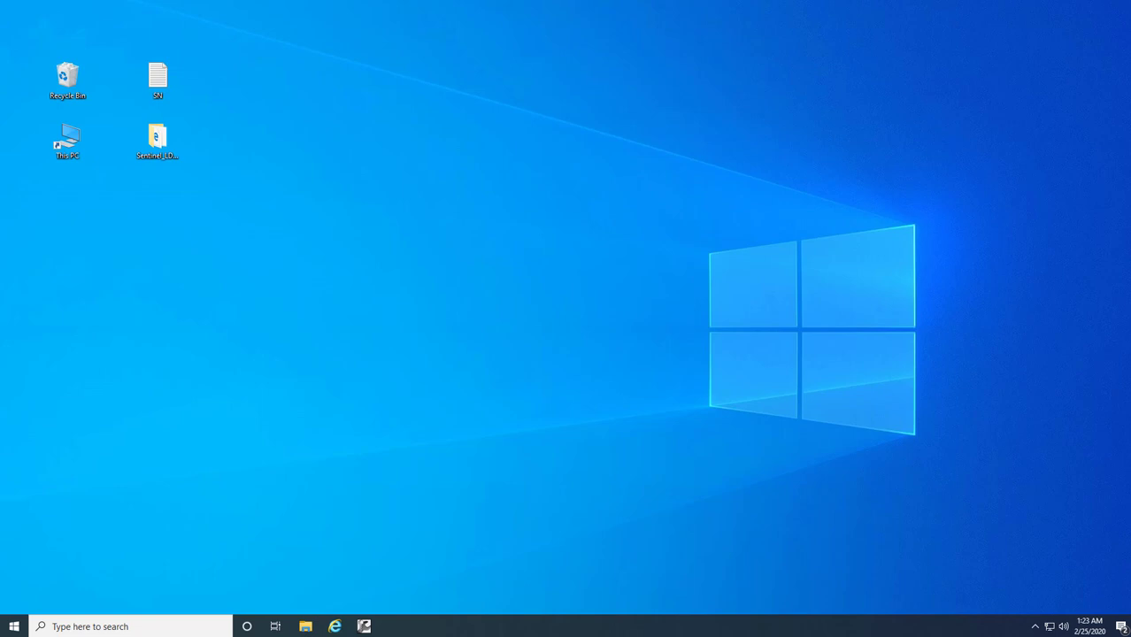
mouse_move(300, 291)
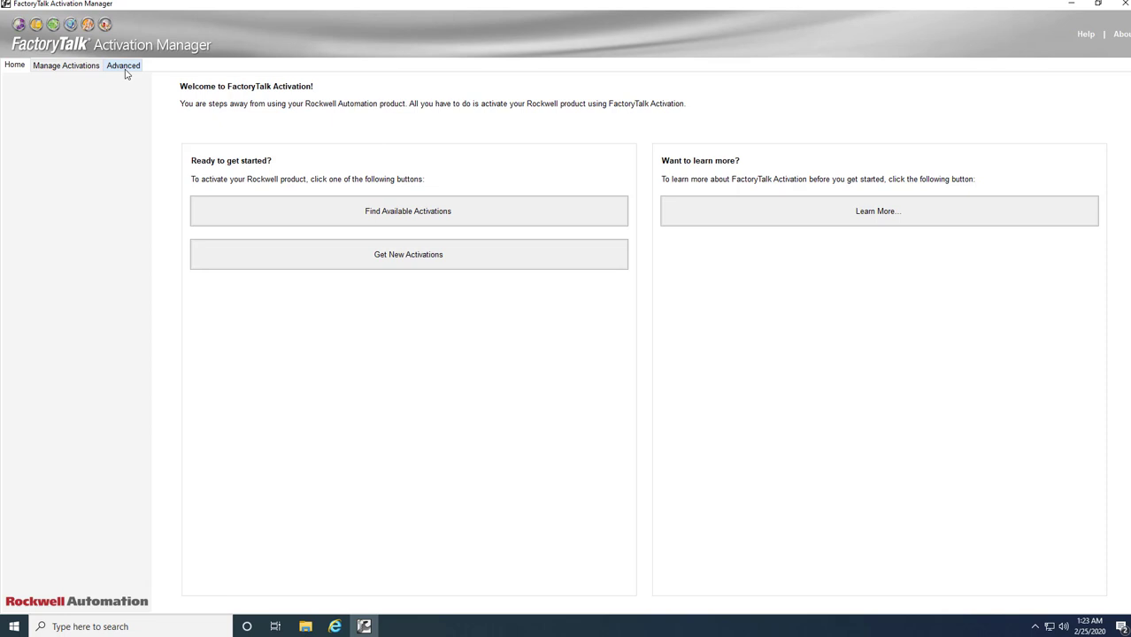
Open the Advanced tab's Show Bindings to list the computer's host IDs.
click(123, 64)
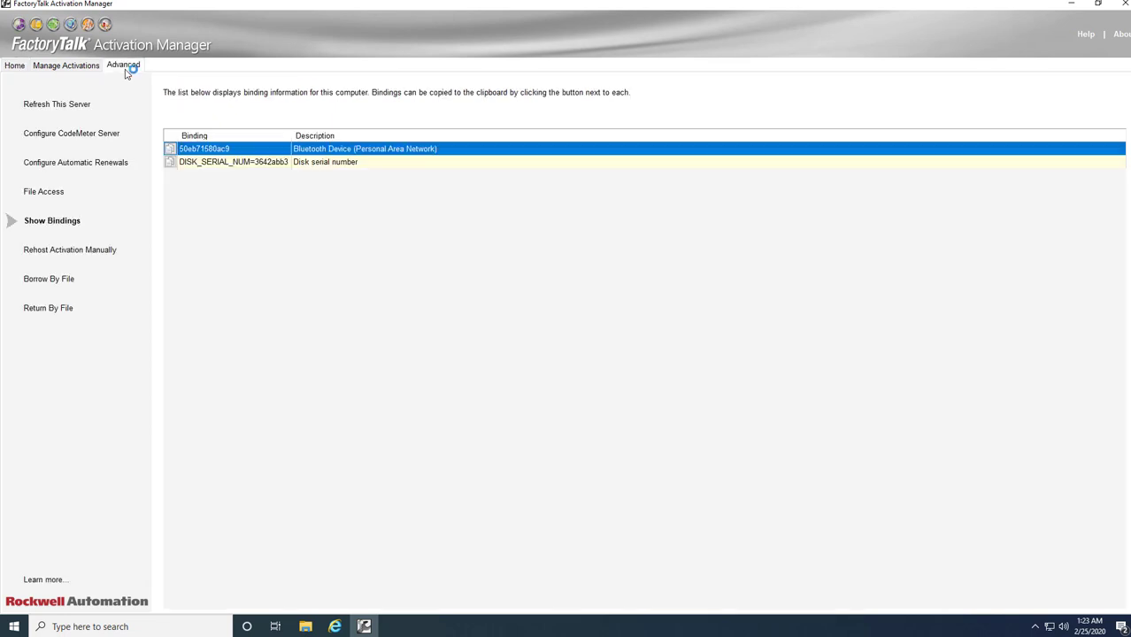
mouse_move(232, 200)
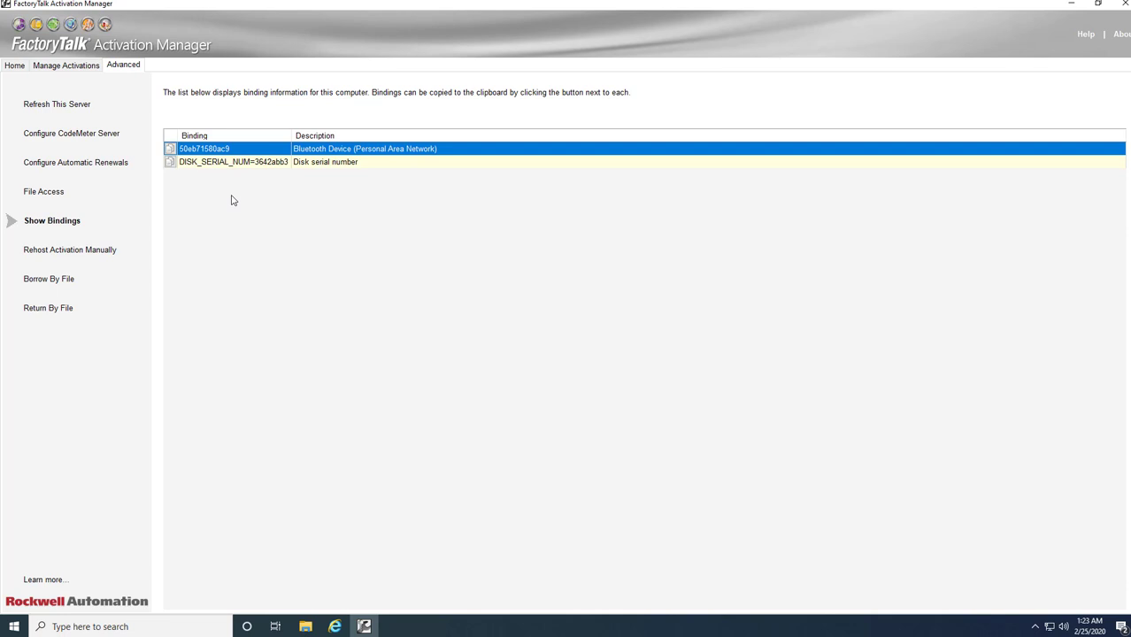
mouse_move(344, 92)
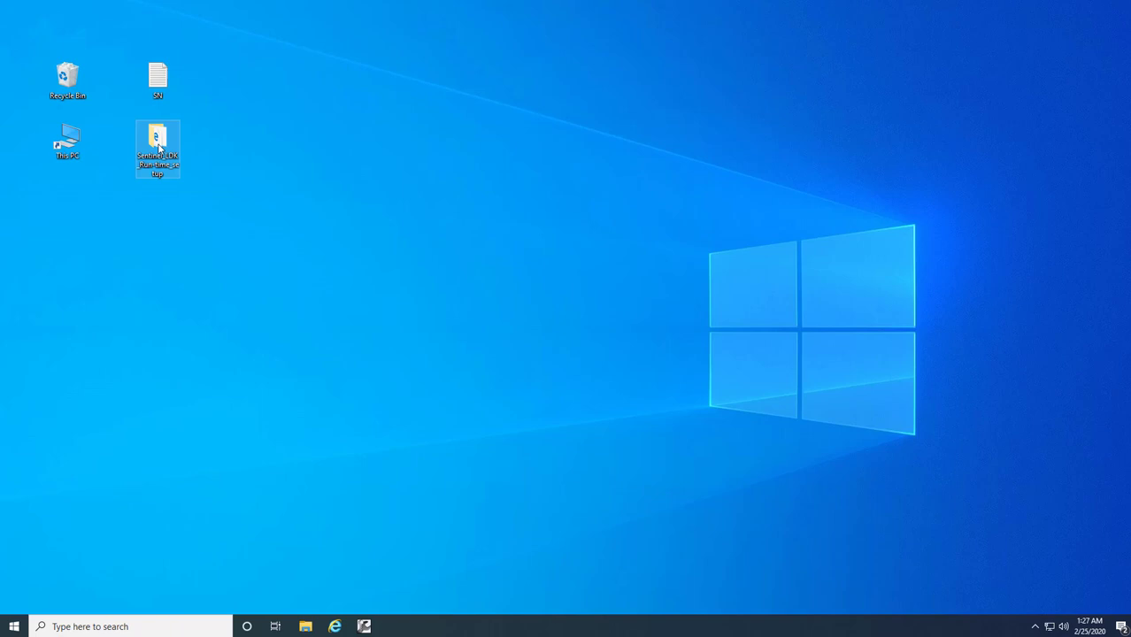
mouse_move(158, 148)
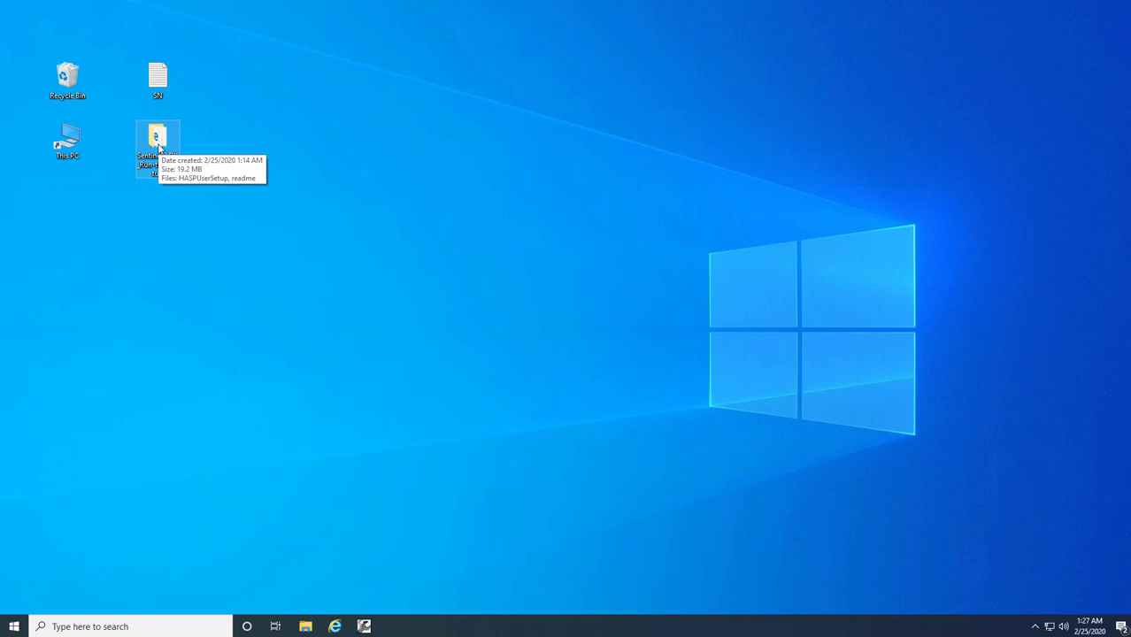
mouse_move(473, 139)
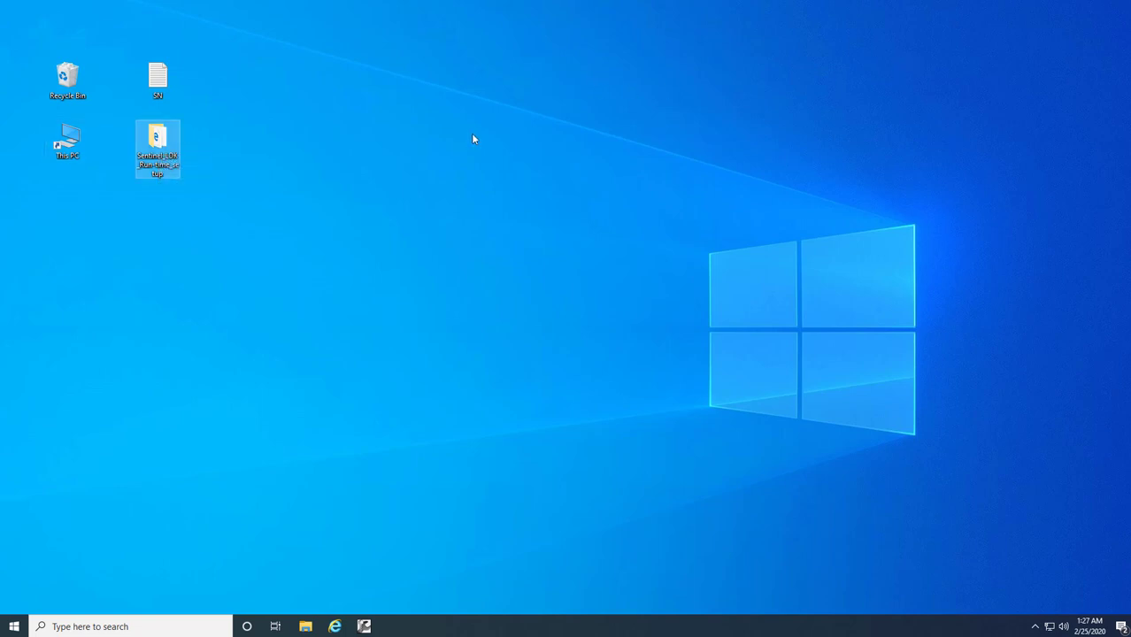
mouse_move(479, 137)
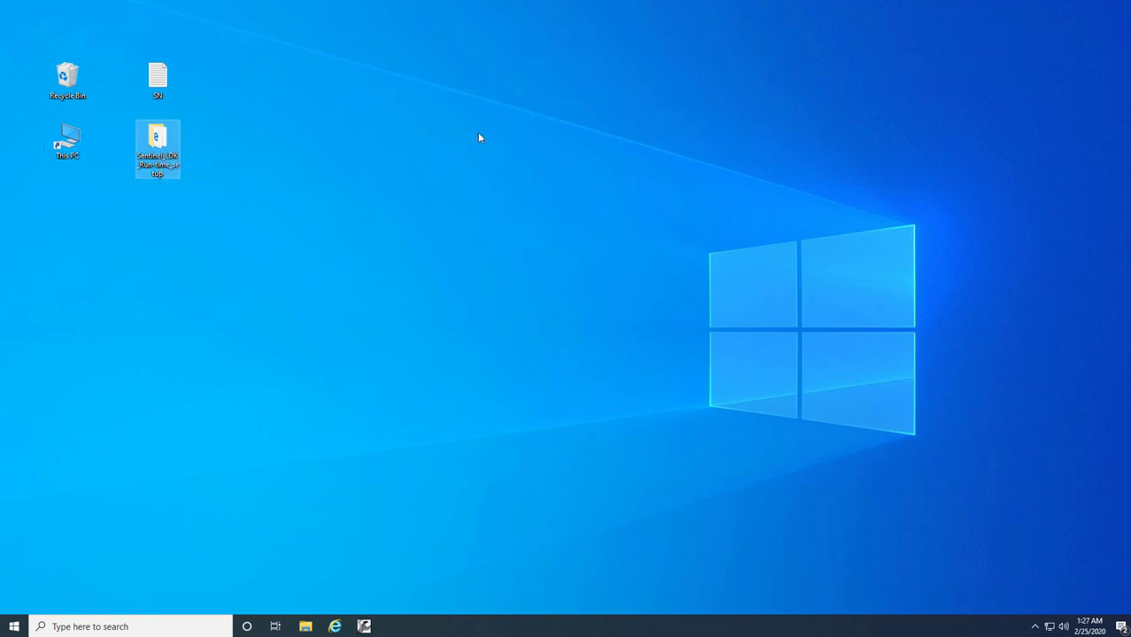
mouse_move(158, 142)
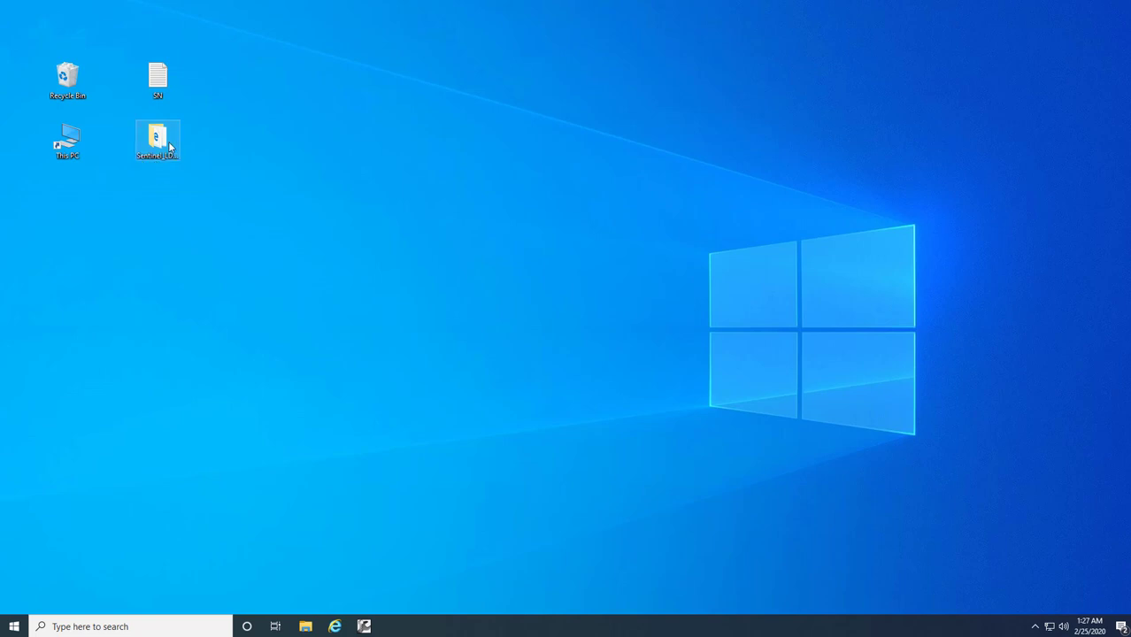
Open the Sentinel_LDK_Run-time_setup folder and select HASPUserSetup.
double_click(157, 140)
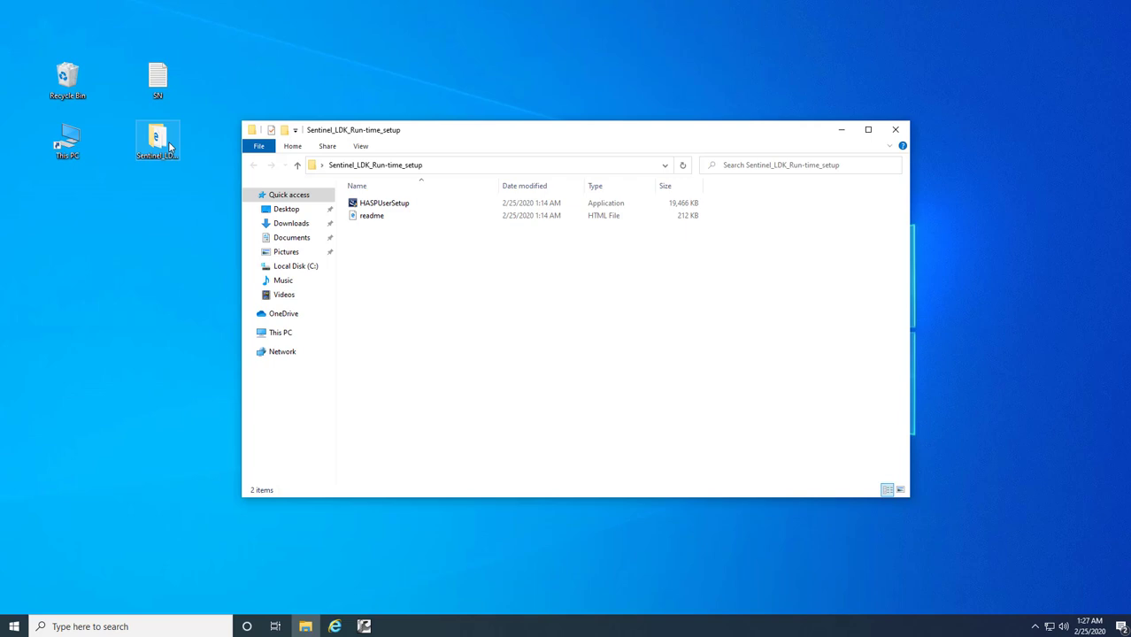
click(384, 203)
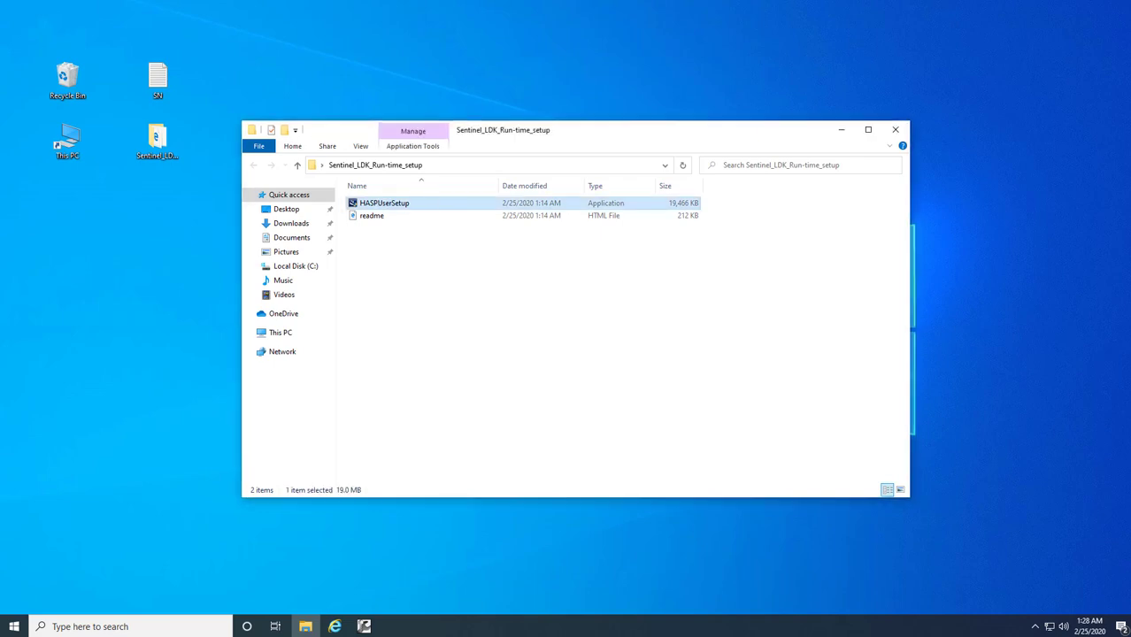
Run HASPUserSetup, accept the license, install Sentinel Runtime and finish the wizard.
double_click(384, 202)
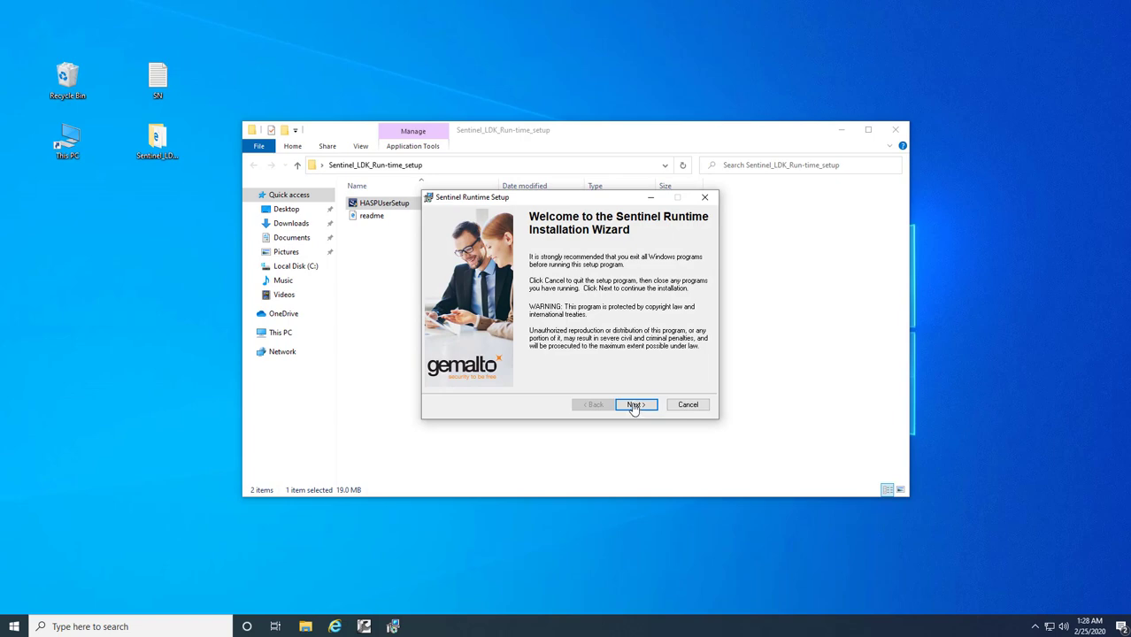
click(636, 404)
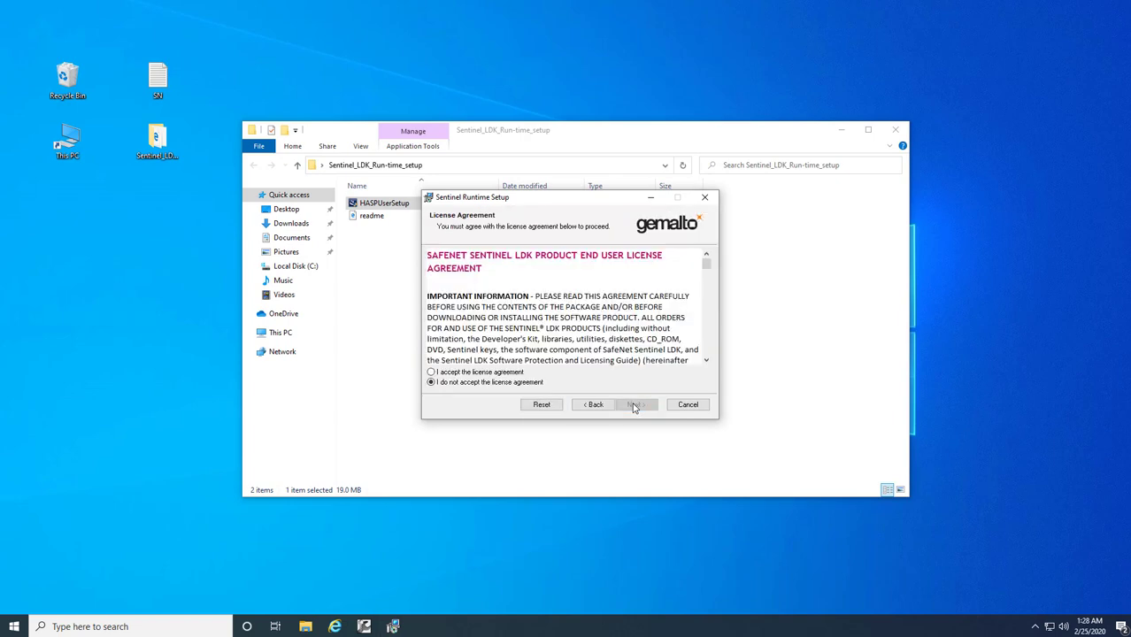
click(635, 405)
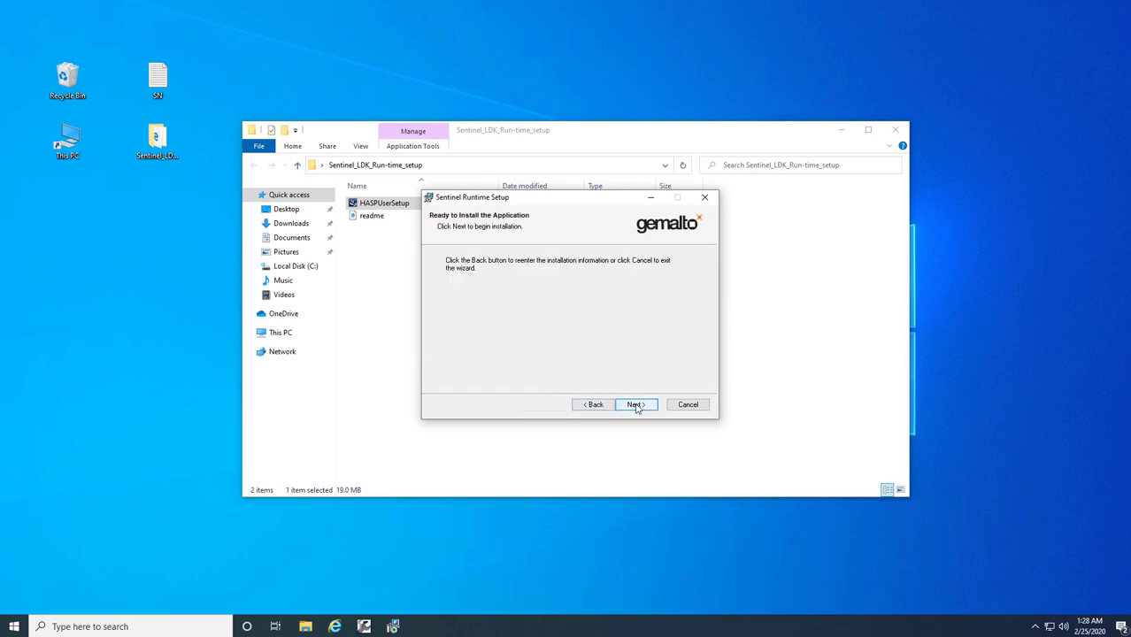
click(635, 404)
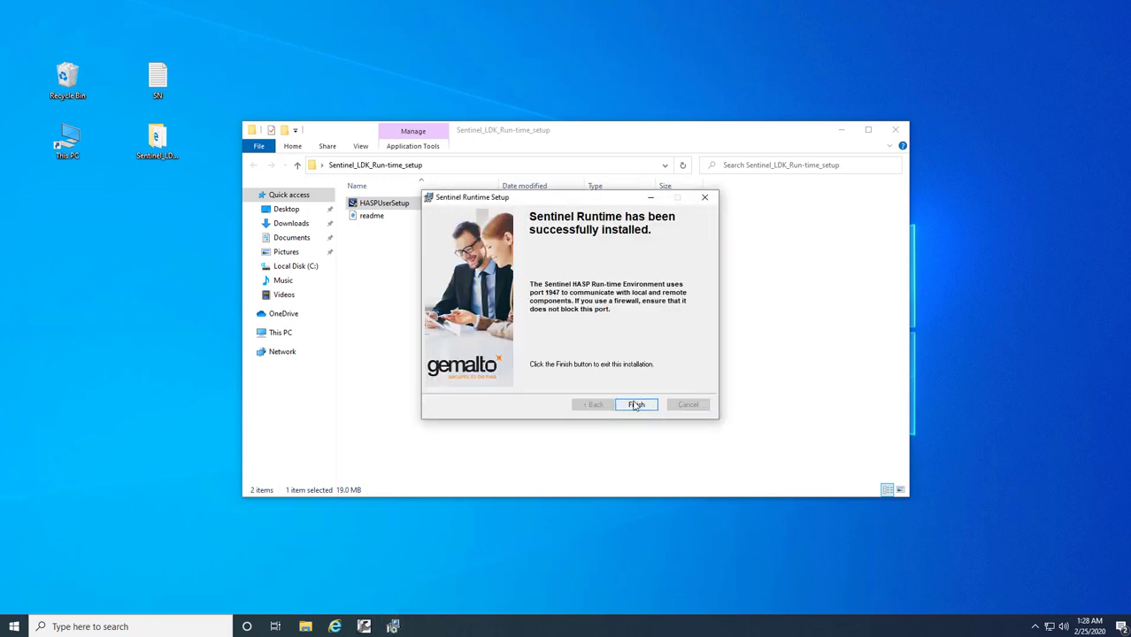
click(636, 404)
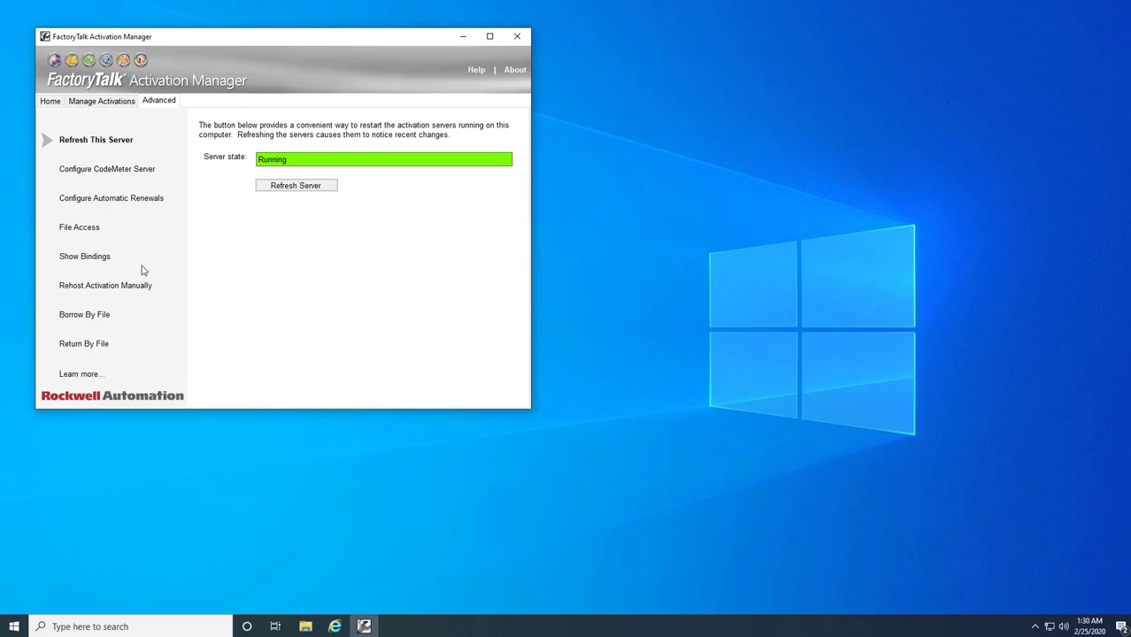
mouse_move(484, 47)
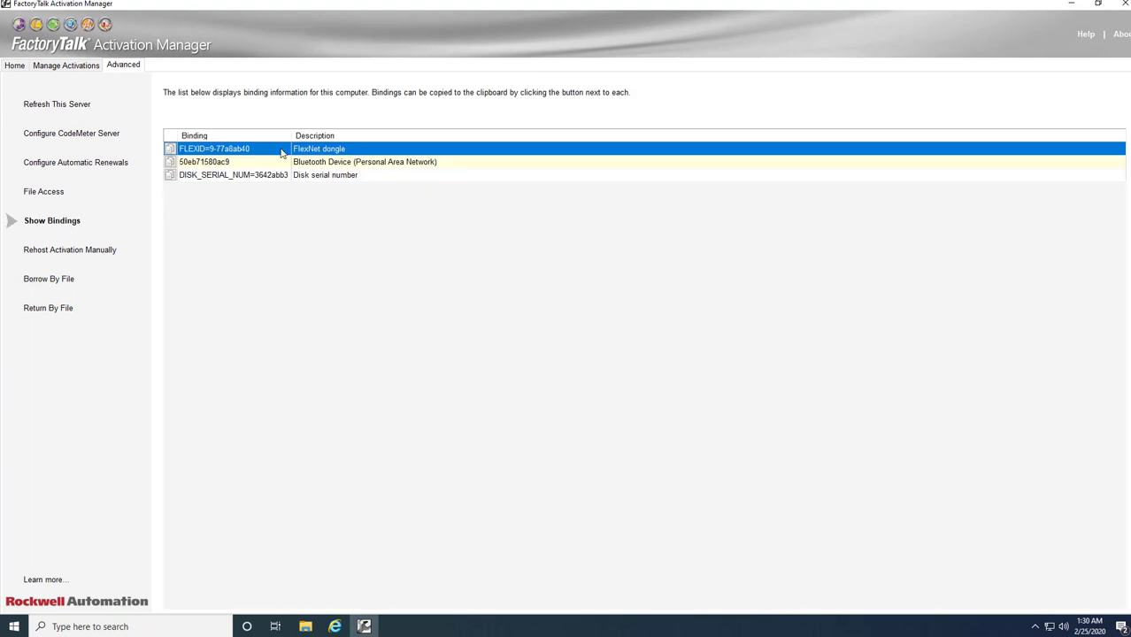
mouse_move(309, 154)
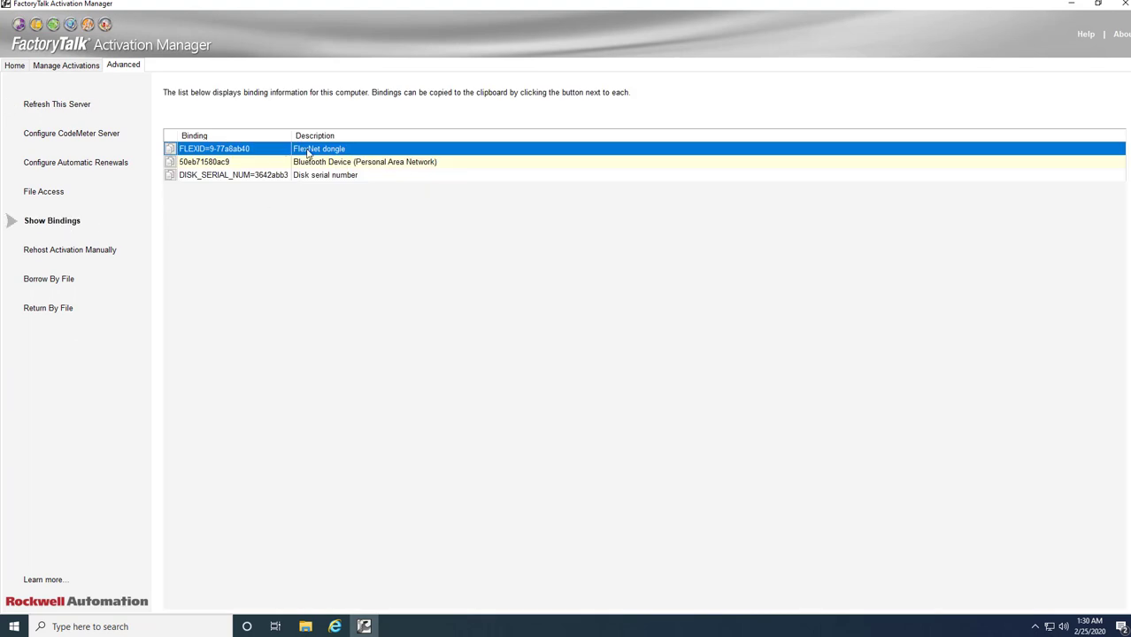